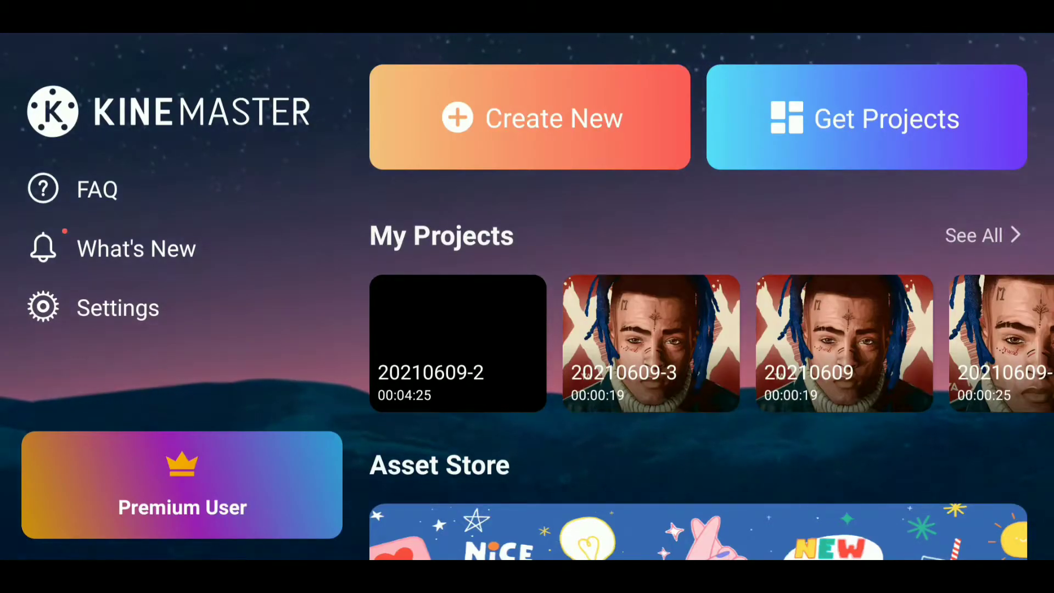
Create a new project with the 16:9 aspect ratio, ready to add the album art image.
left_click(529, 118)
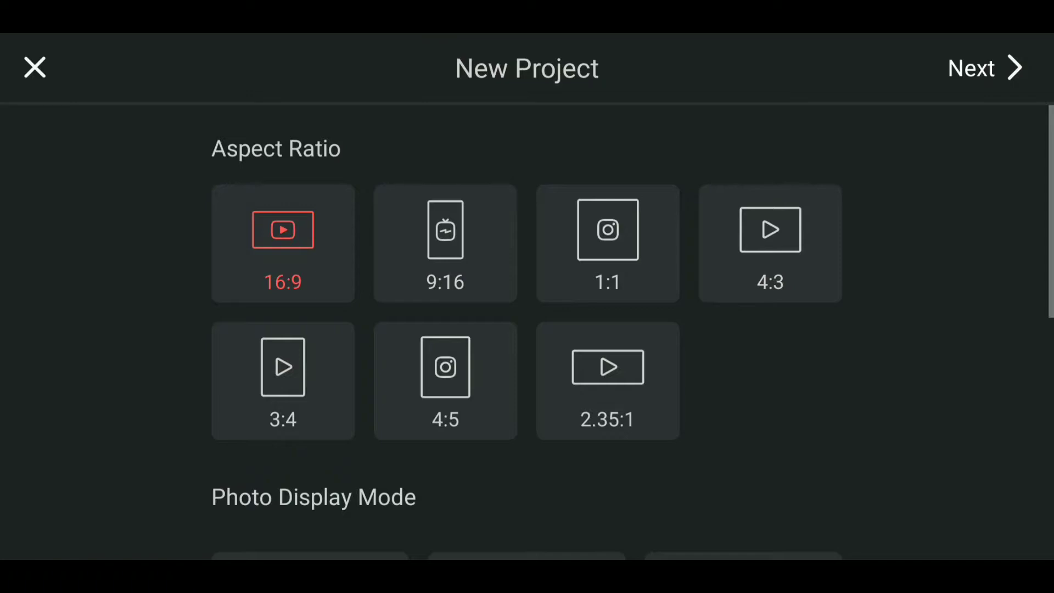
left_click(979, 68)
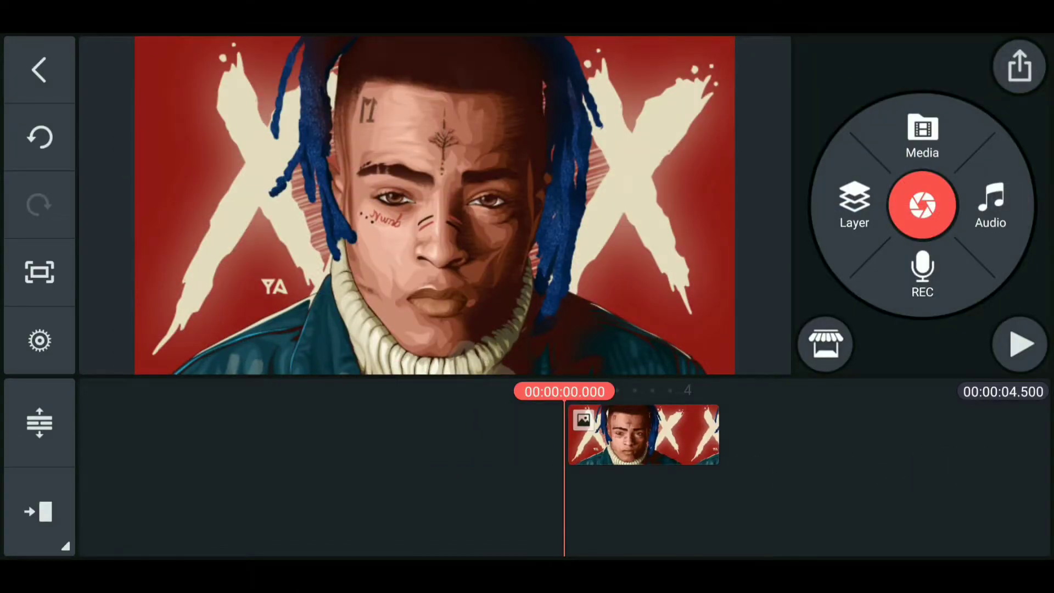
Add the MOONLIGHT remix song and select the album art clip to stretch it to the song.
left_click(990, 205)
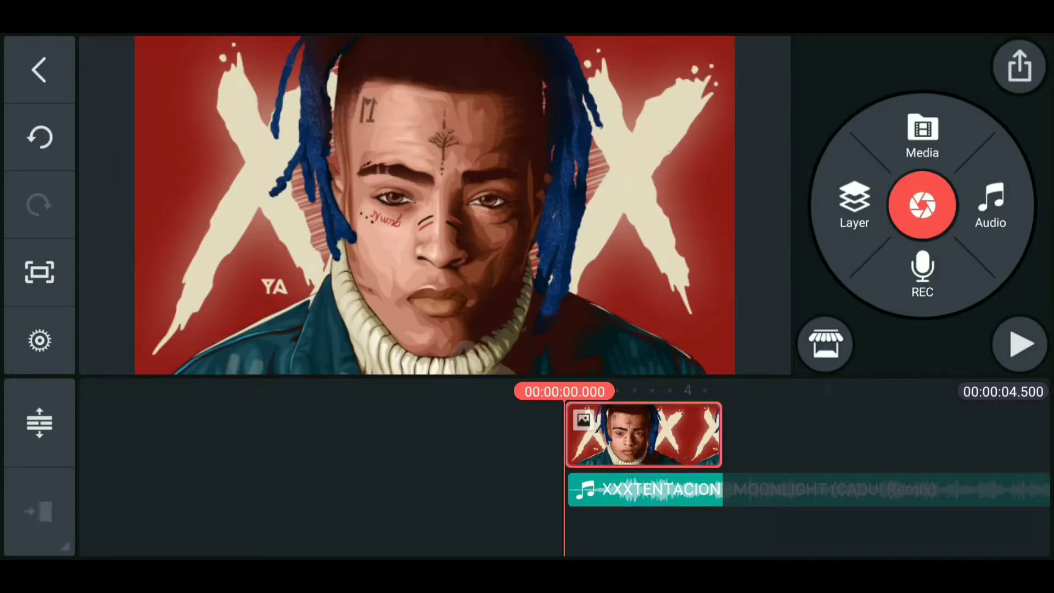
left_click(643, 447)
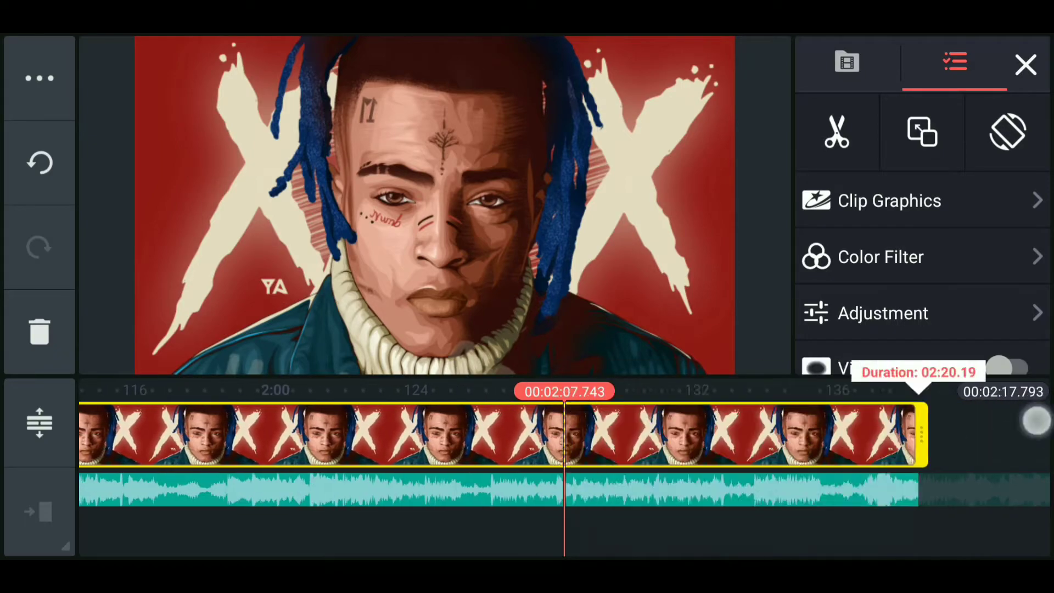
Show the Clip Graphics template list for the album art clip via the asset store.
left_click(1025, 64)
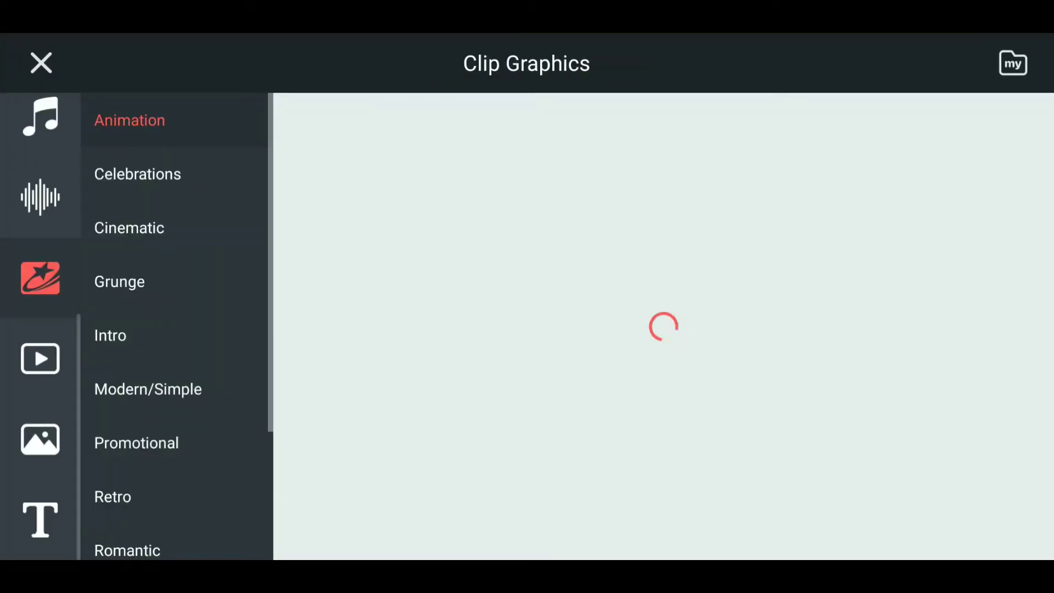
left_click(140, 291)
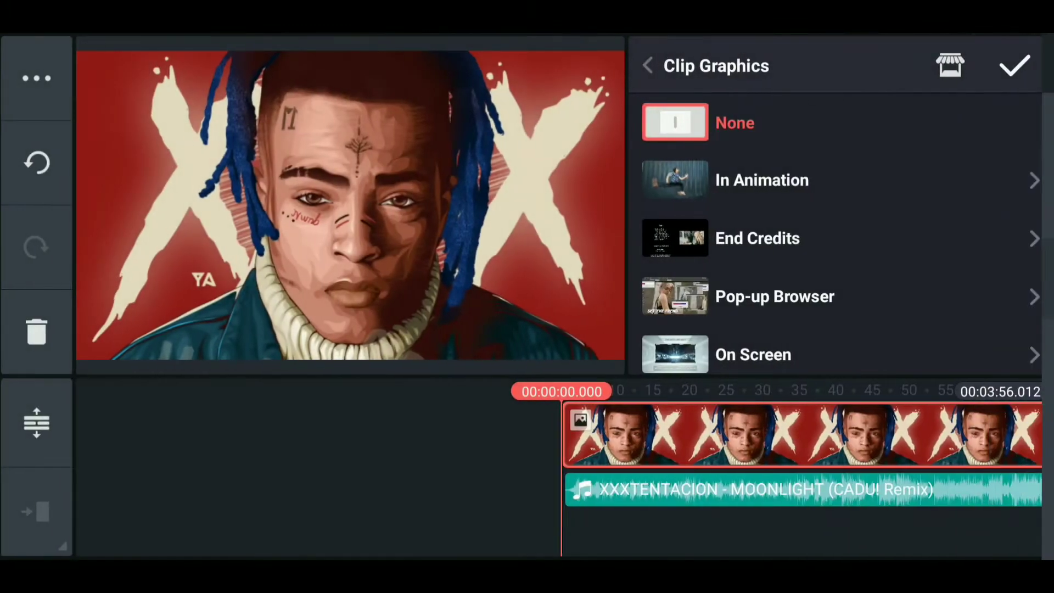
Apply the Streaming 07 album graphic and begin its first title text.
scroll("down", 3)
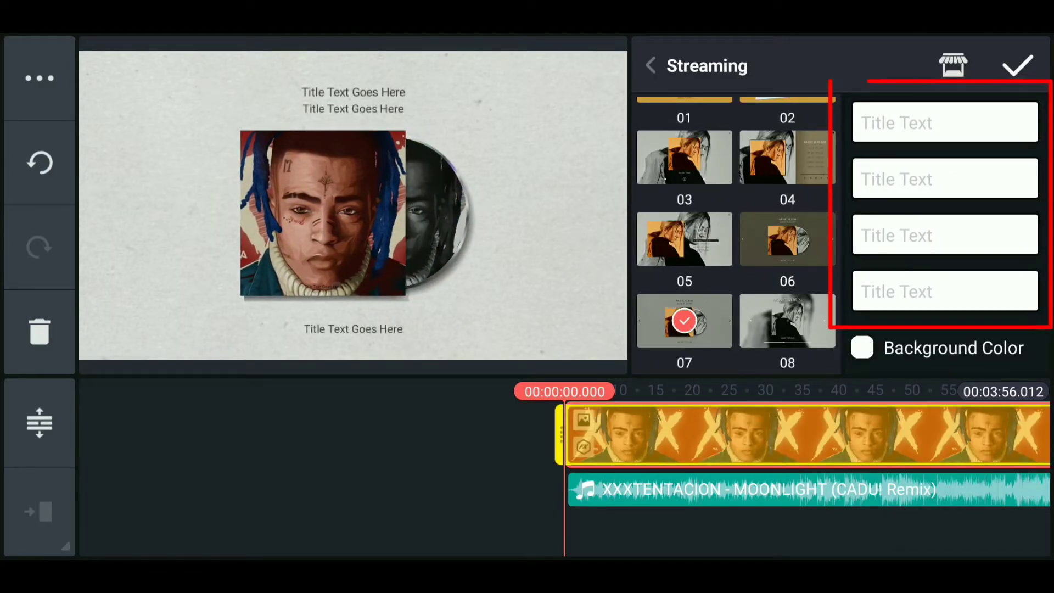
left_click(945, 122)
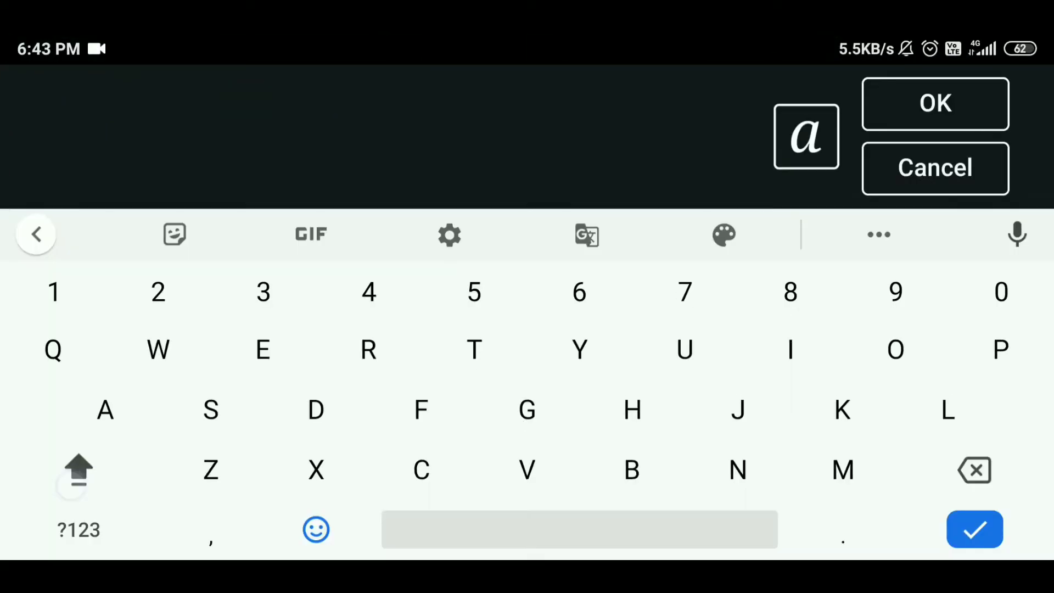
Enter 'XXXTENTACI' as the Streaming graphic's title text.
type("XXXTENTACI")
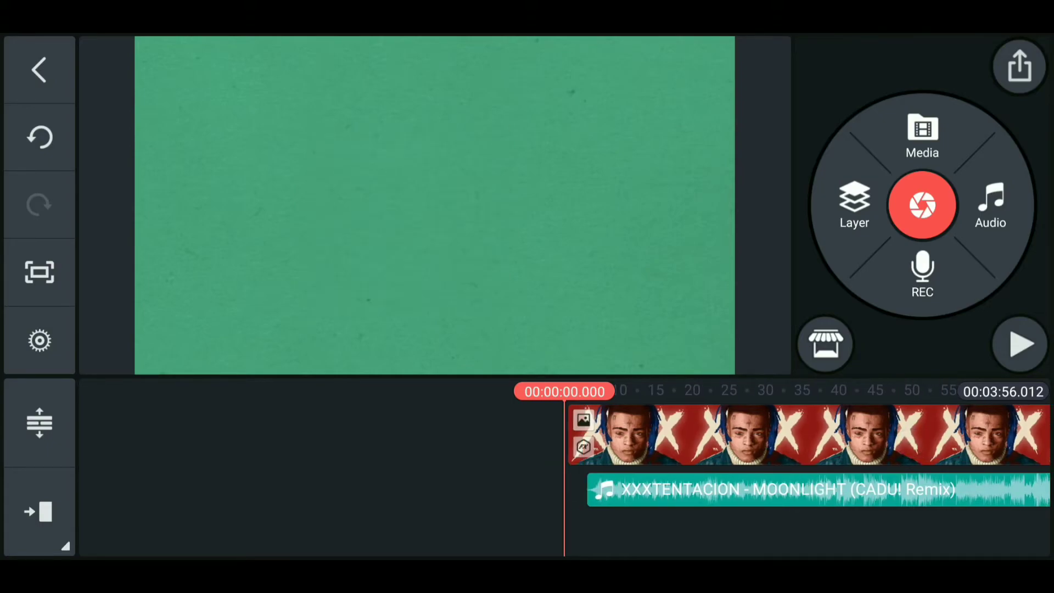
Enable the 2-second Video Fade-out (End of Project) in Project Settings.
left_click(37, 340)
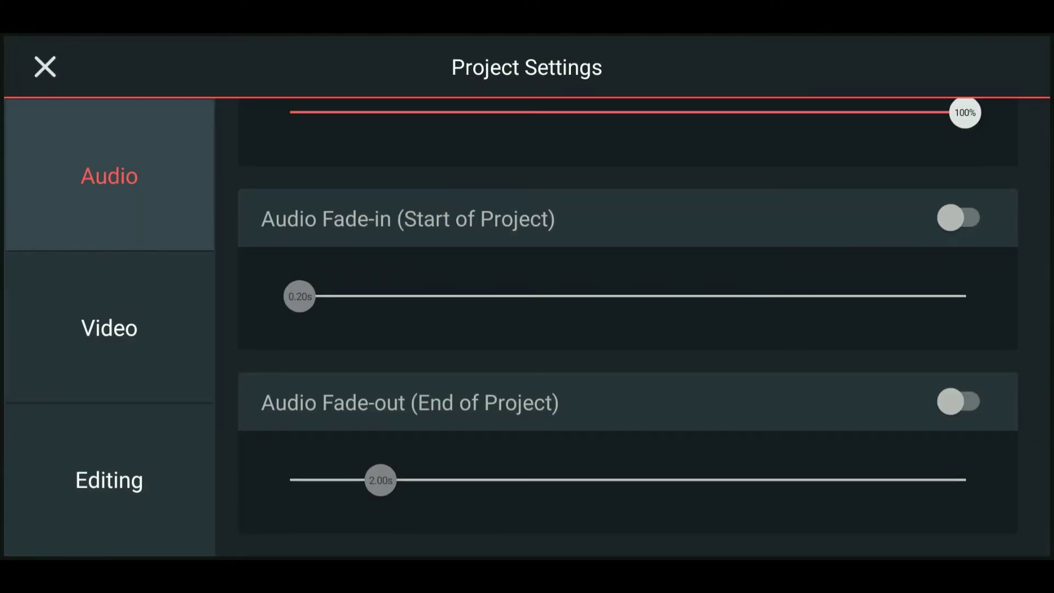
left_click(109, 328)
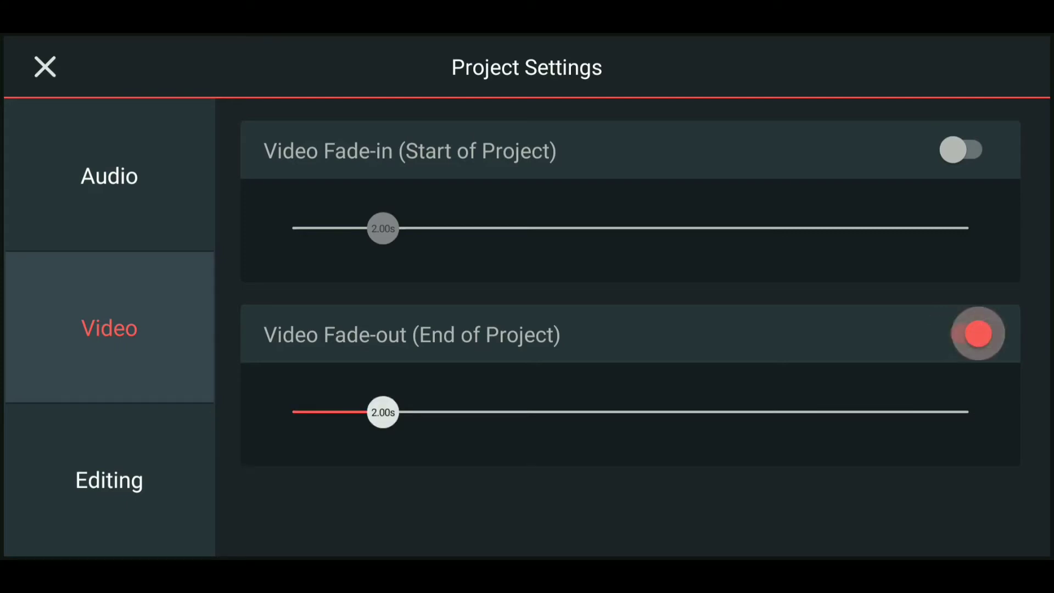
left_click(45, 65)
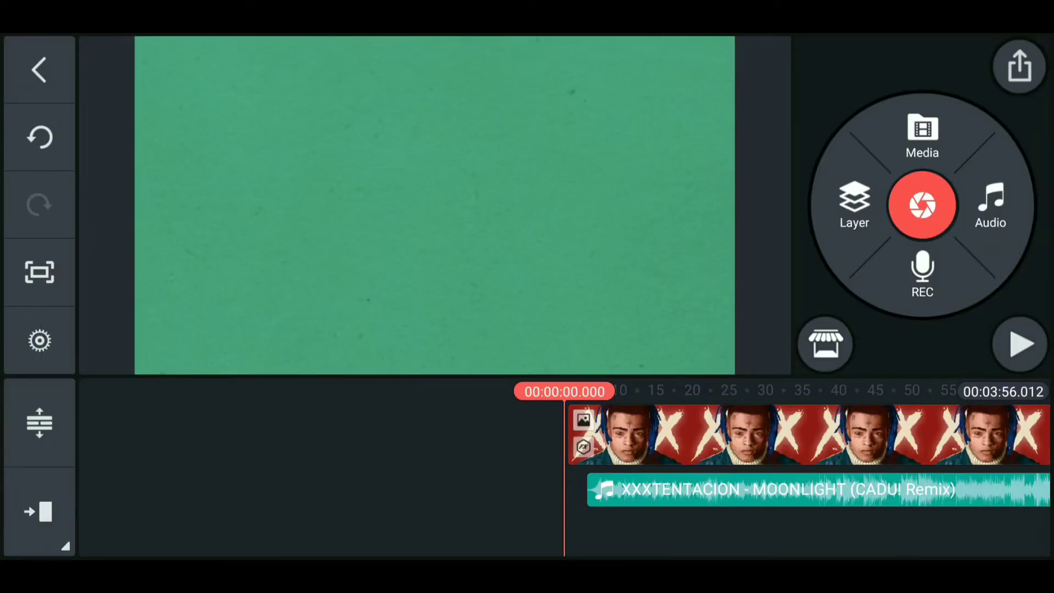